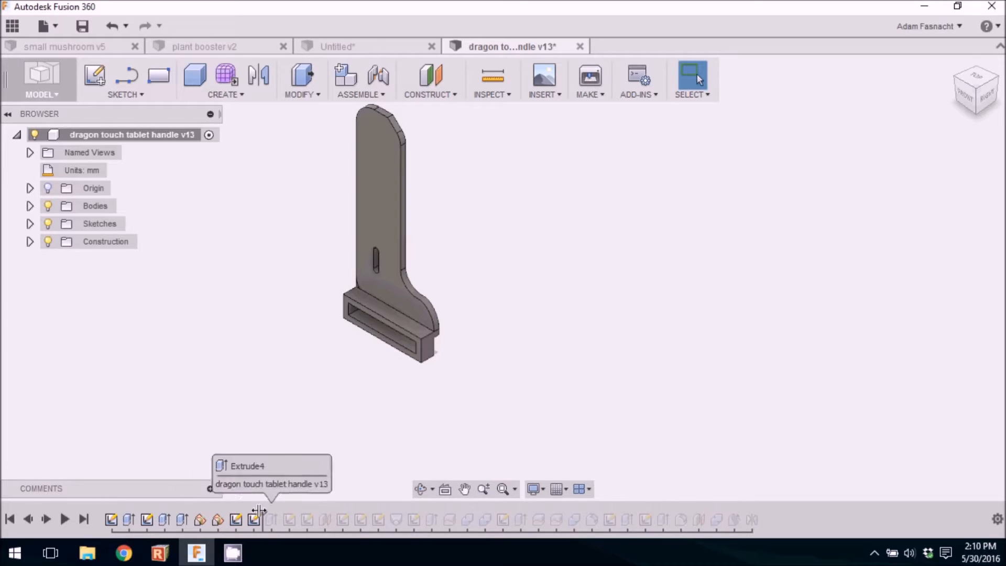
mouse_move(344, 519)
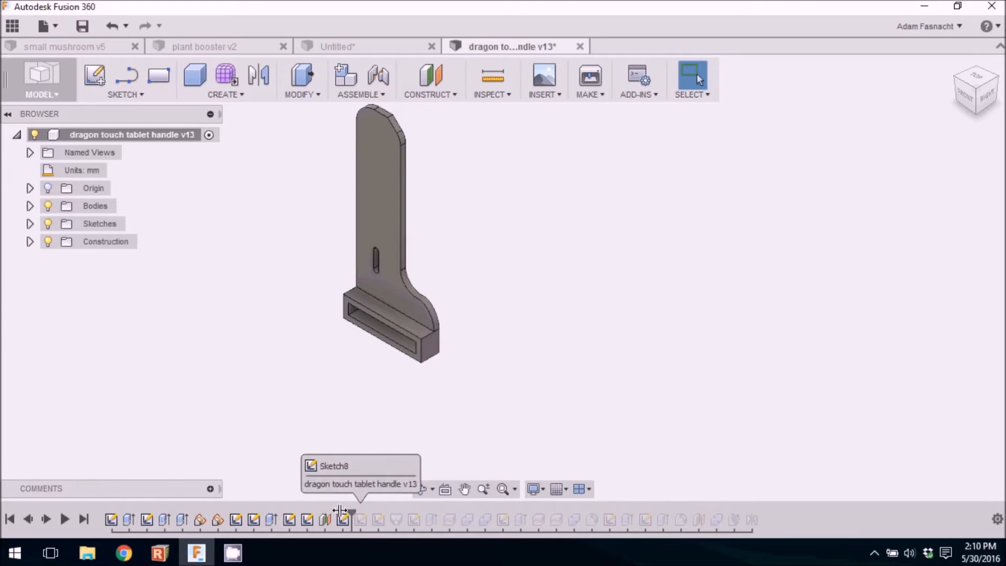